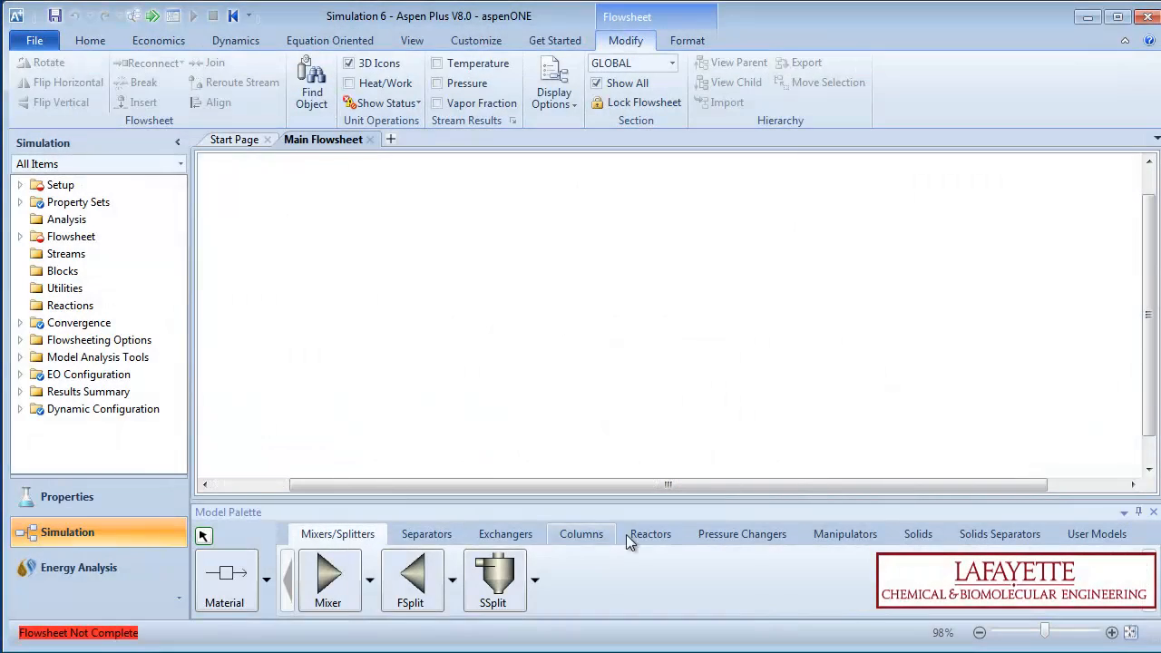
- Show the Reactors palette with RStoic, RYield, REquil, RGibbs, RCSTR, RPlug and RBatch blocks
click(649, 533)
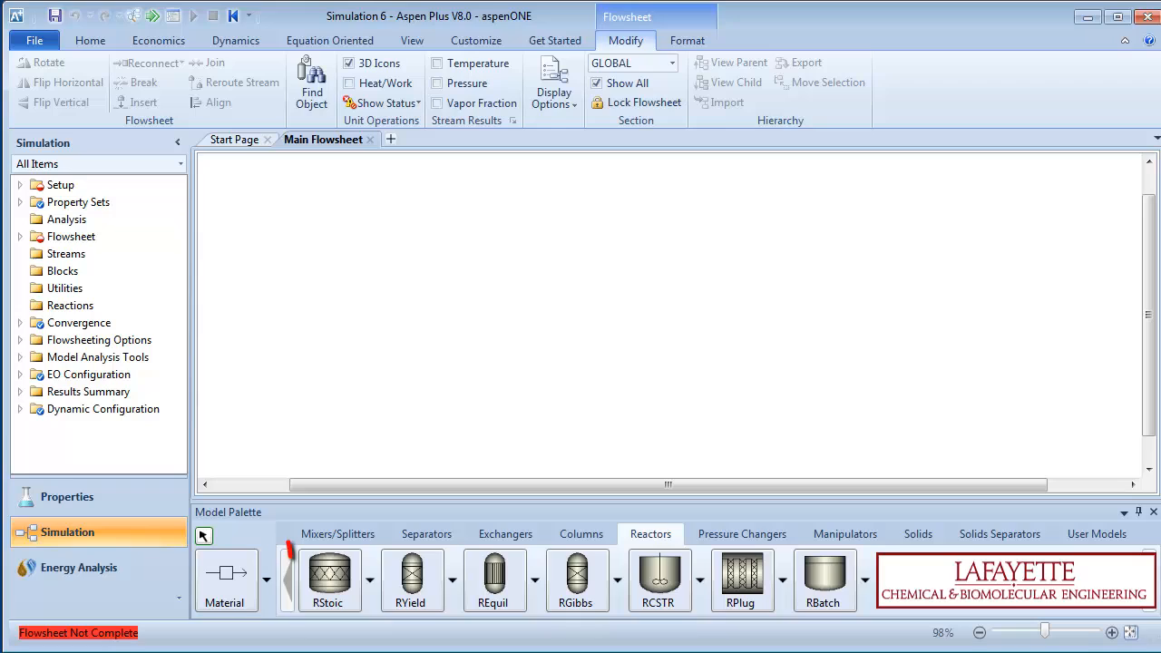